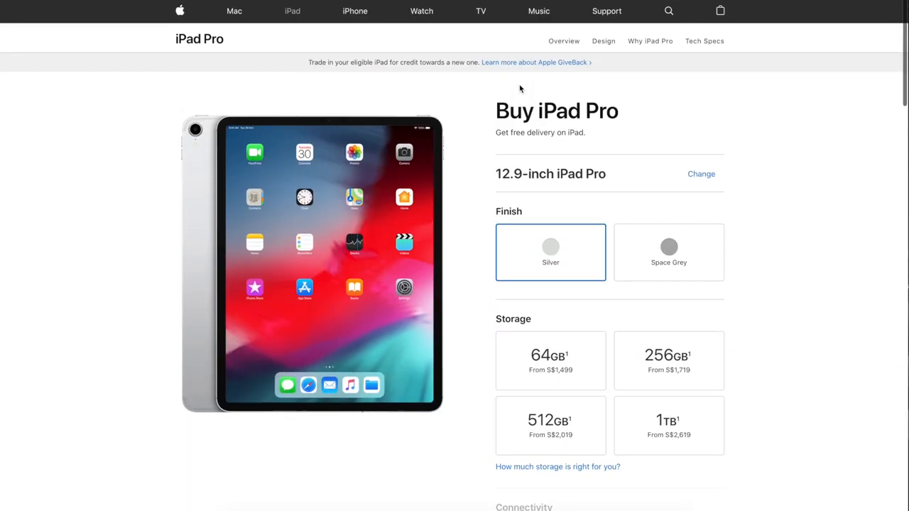
- Get Started on the How to Set Up Face ID screen to begin the face scan
scroll(down, 3)
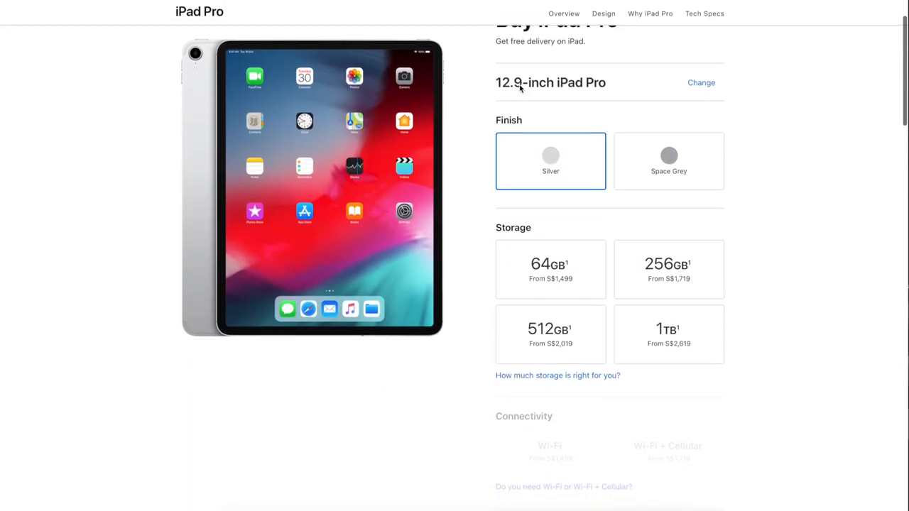
scroll(down, 3)
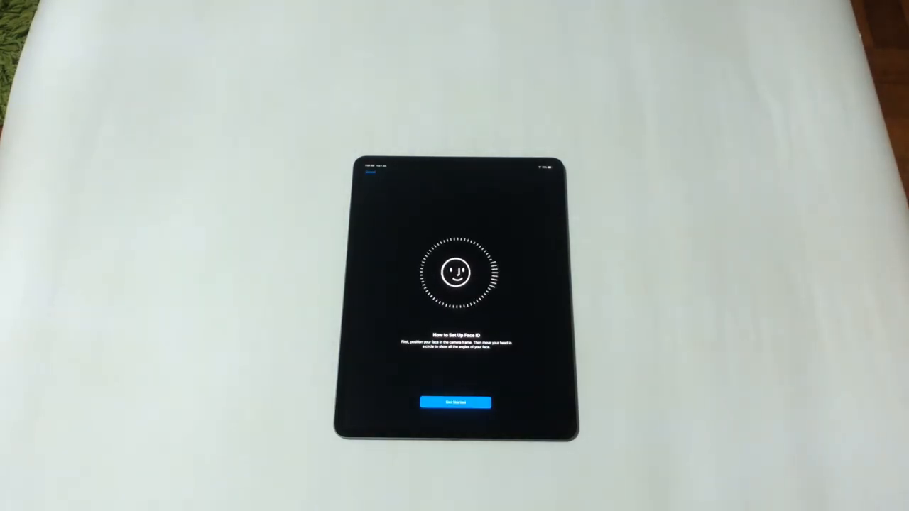
click(454, 402)
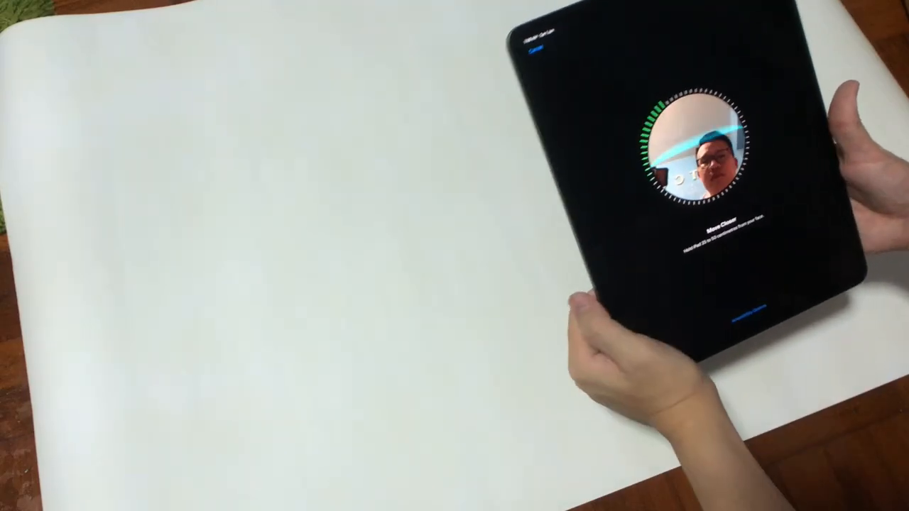